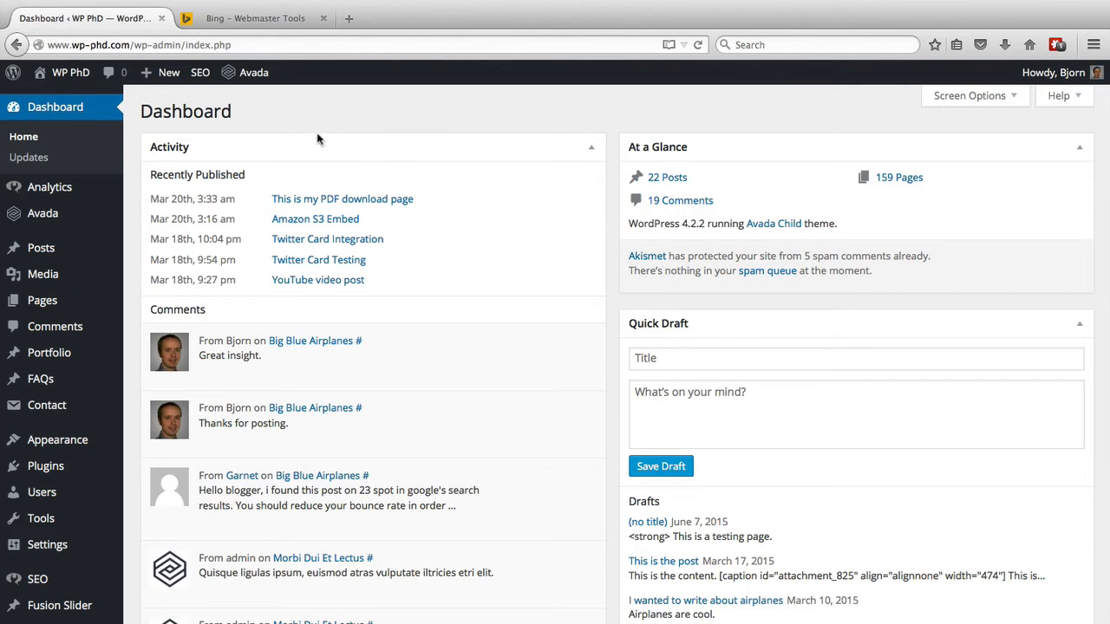
mouse_move(41, 379)
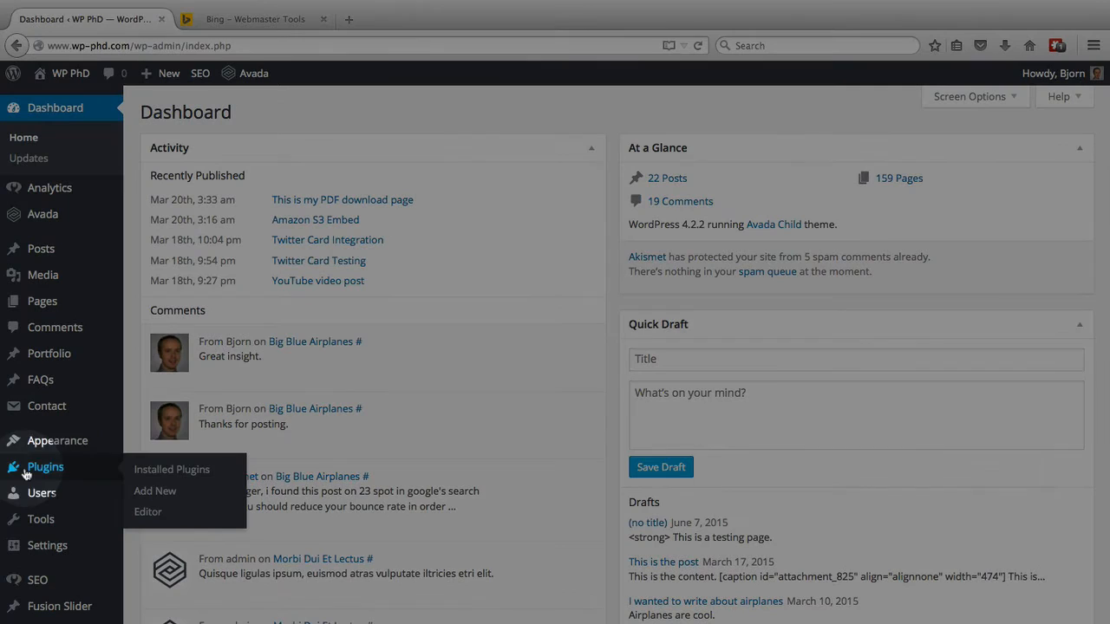
Step: Go to the Add New plugins page from the Plugins menu
click(154, 491)
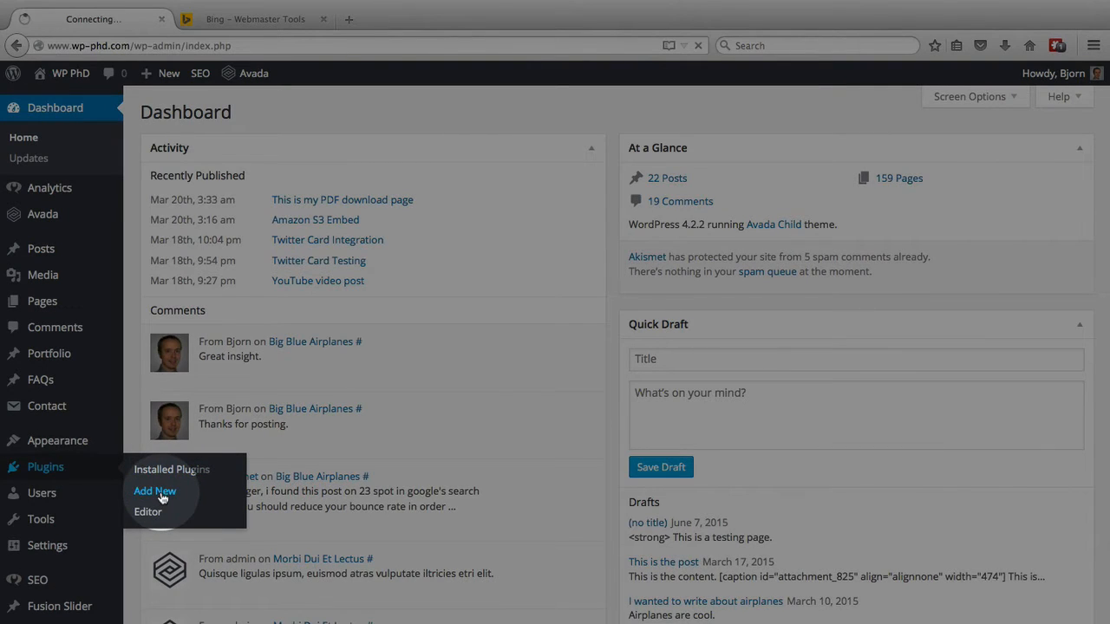
click(154, 491)
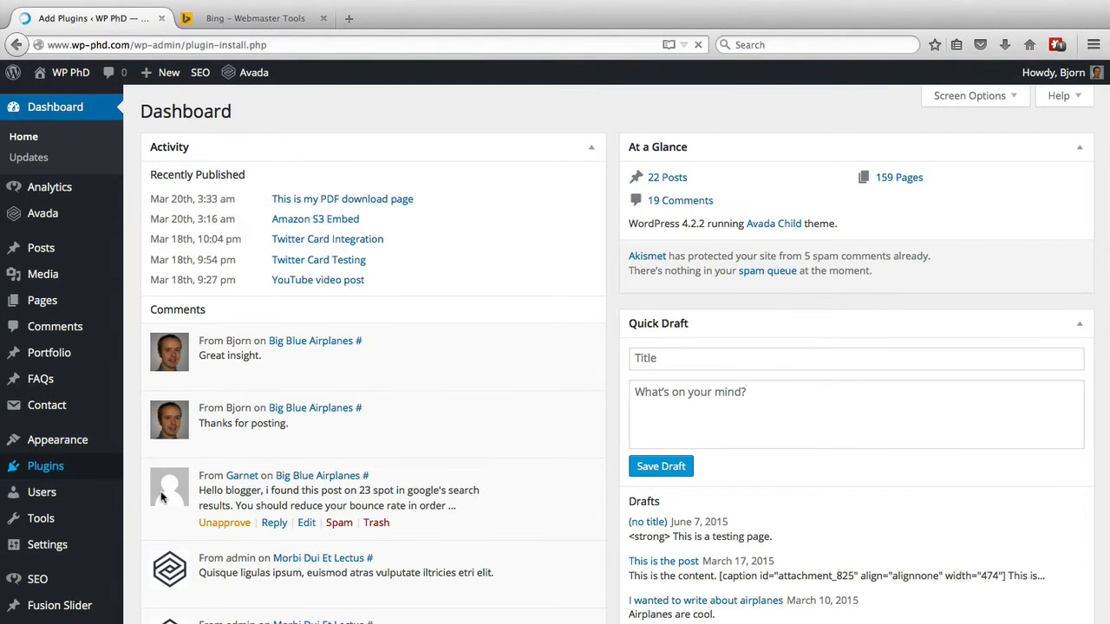
Step: Search plugins for 'wordpress seo by yoast' and confirm it is installed
click(45, 466)
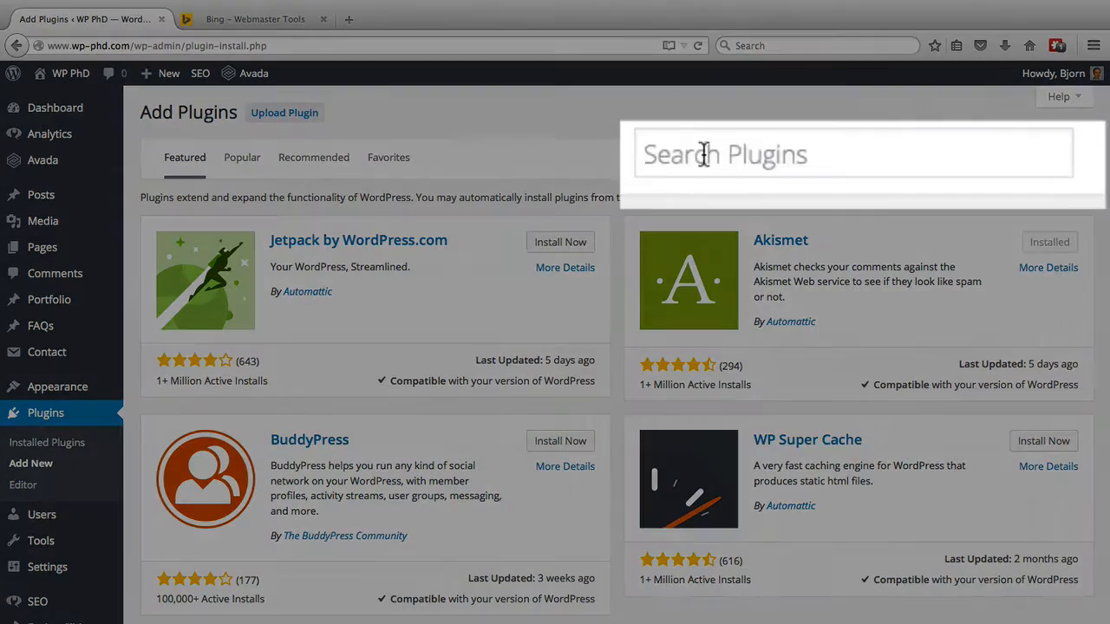
text(wordpress seo by yoast)
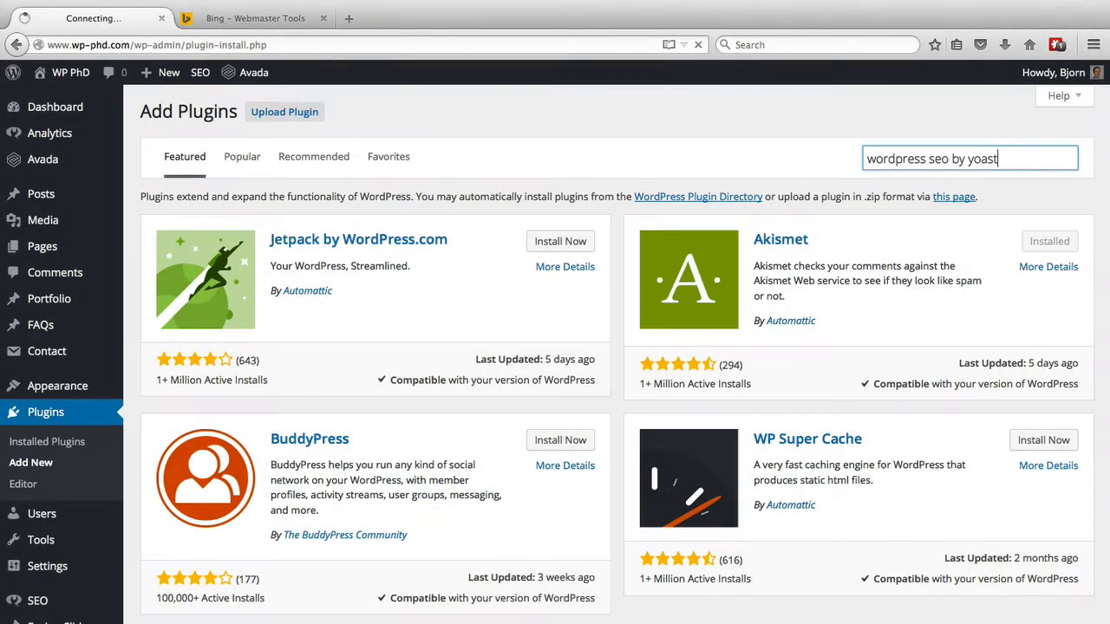
key(Enter)
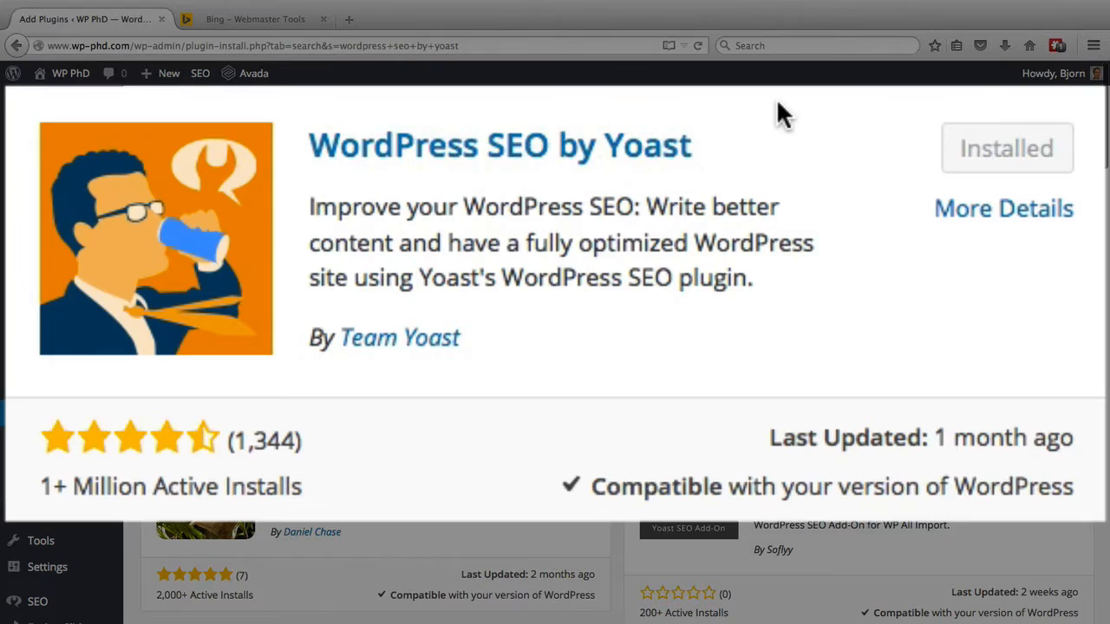
mouse_move(1045, 169)
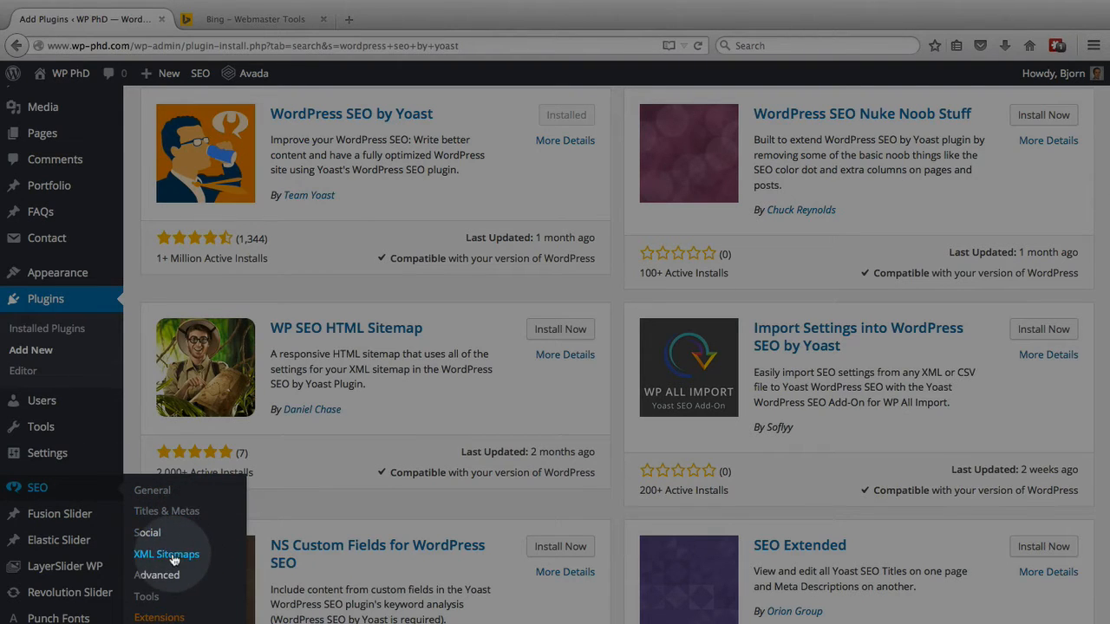
mouse_move(174, 560)
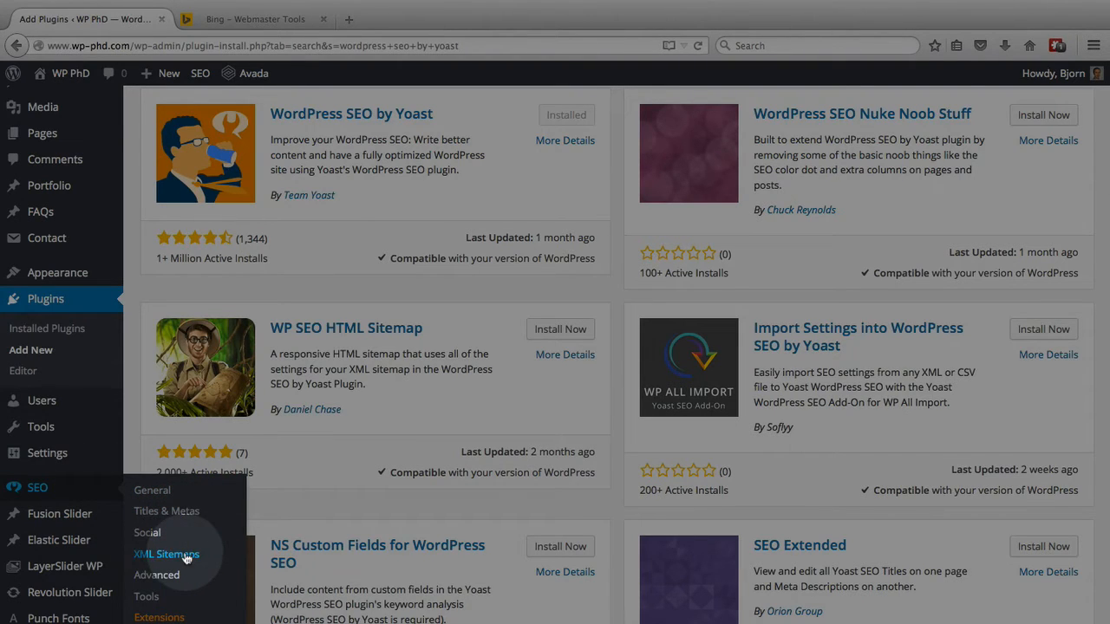
Step: Open Yoast SEO's XML Sitemaps settings page
click(167, 555)
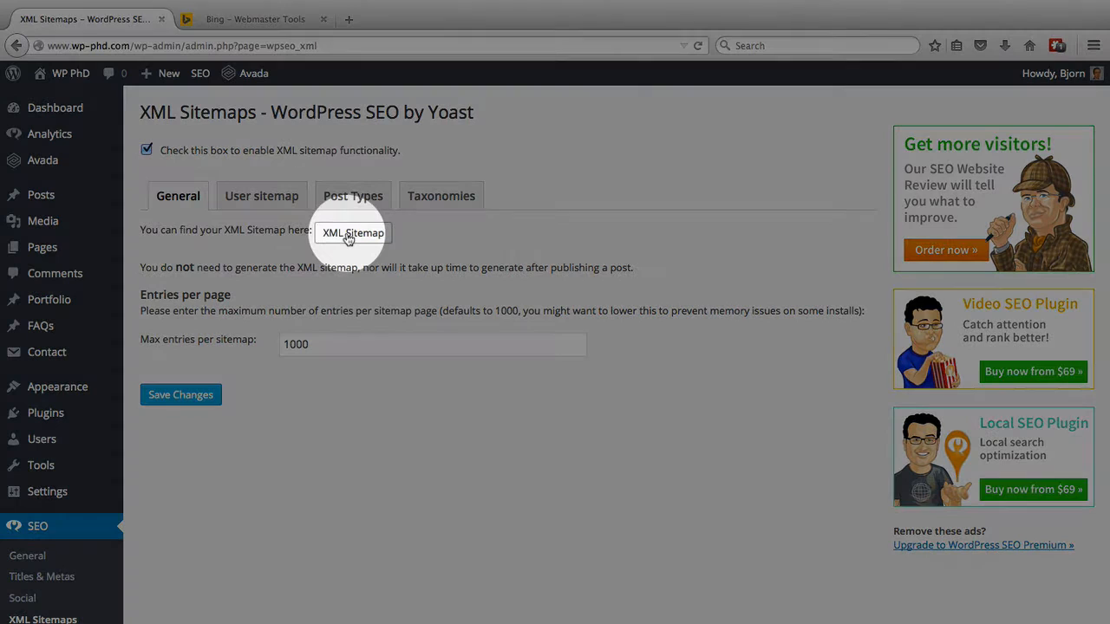
Step: Open sitemap_index.xml in a new tab from the XML Sitemap button
click(352, 233)
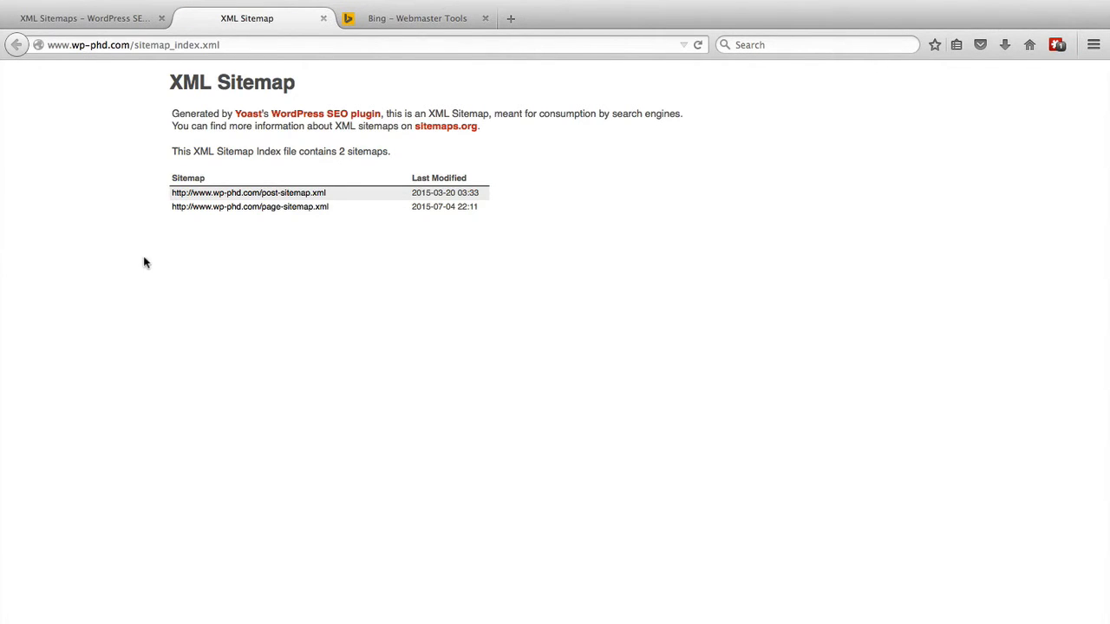
mouse_move(306, 241)
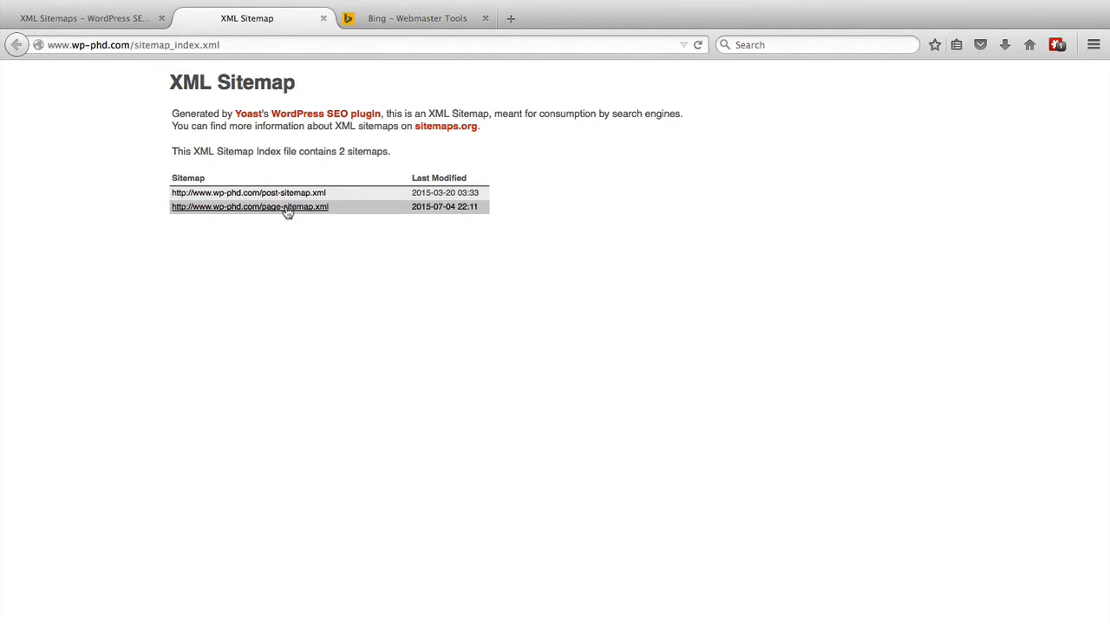
click(83, 17)
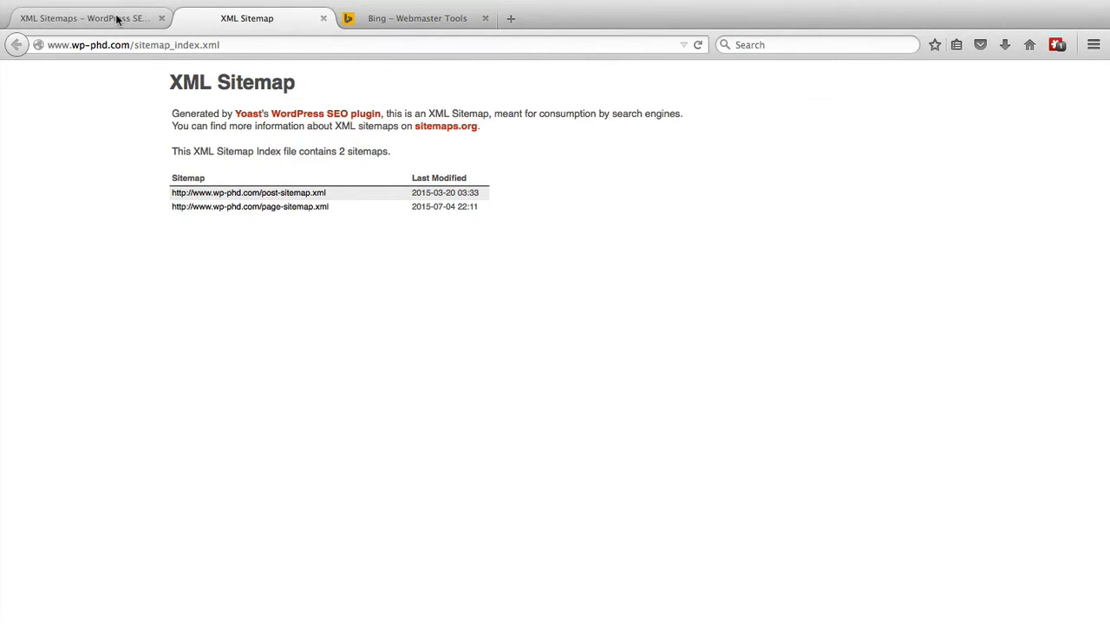
click(82, 18)
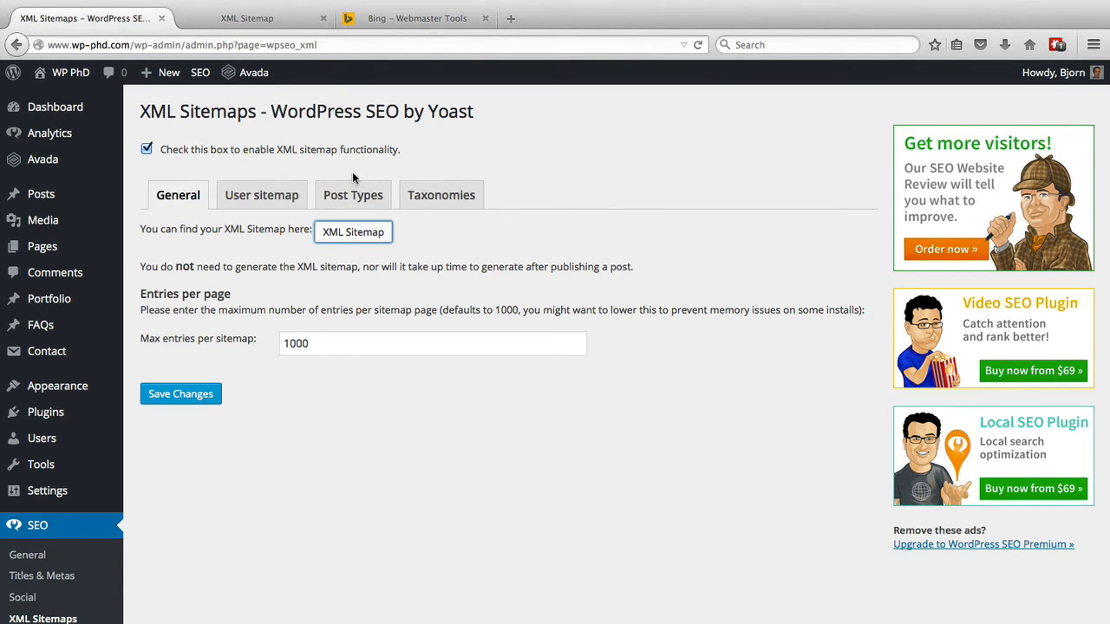
mouse_move(317, 101)
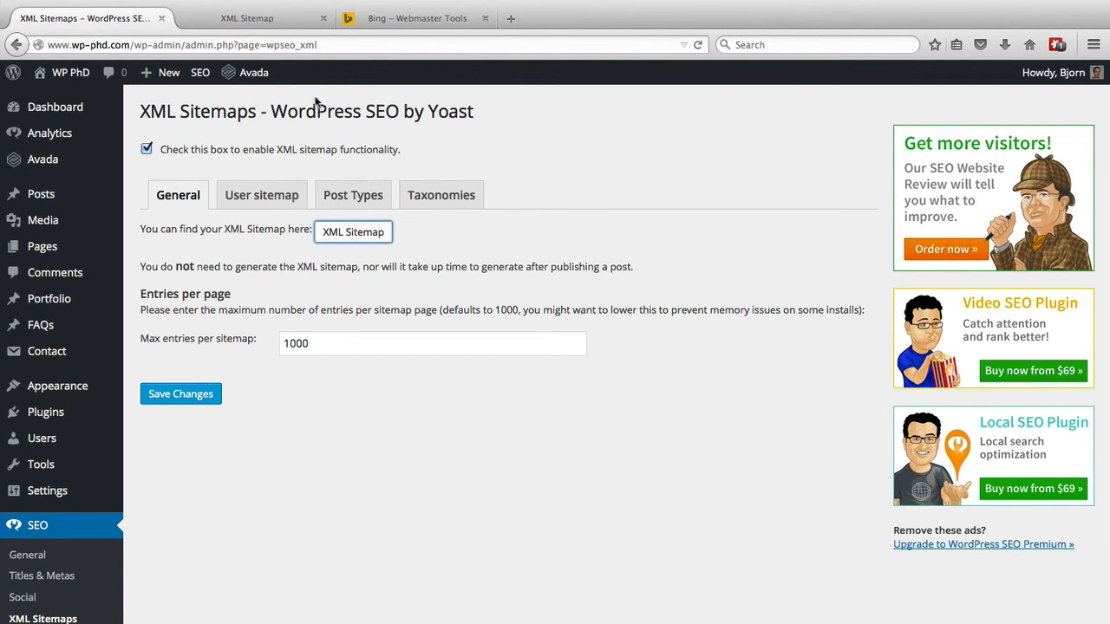
click(353, 231)
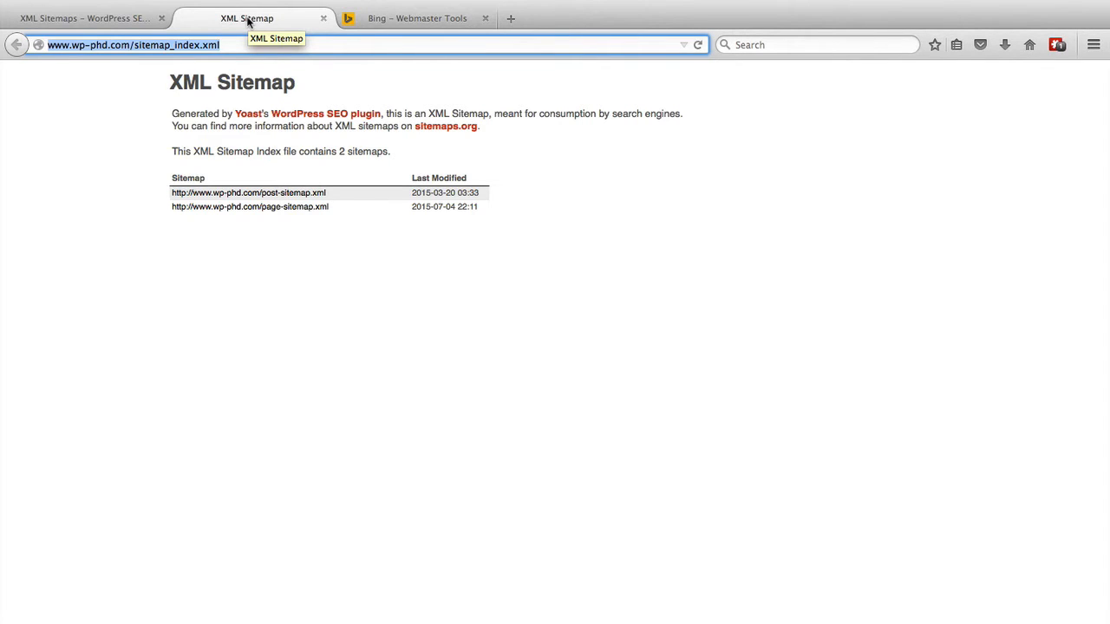
Step: View the post sitemap (22 URLs) and page sitemap (159 URLs), returning to the index
click(248, 192)
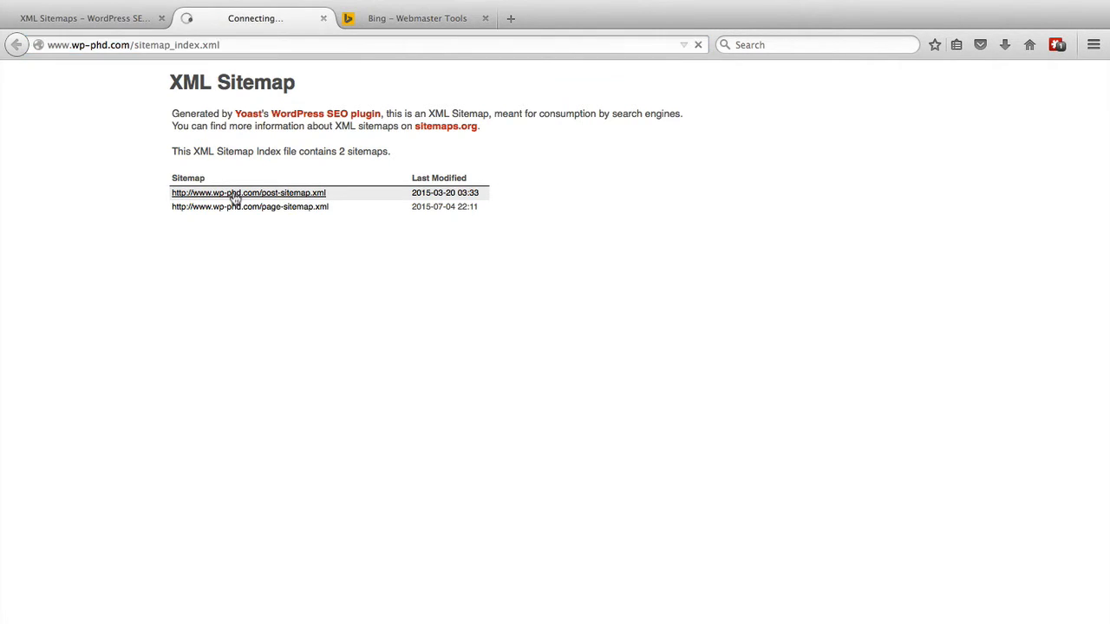
click(249, 192)
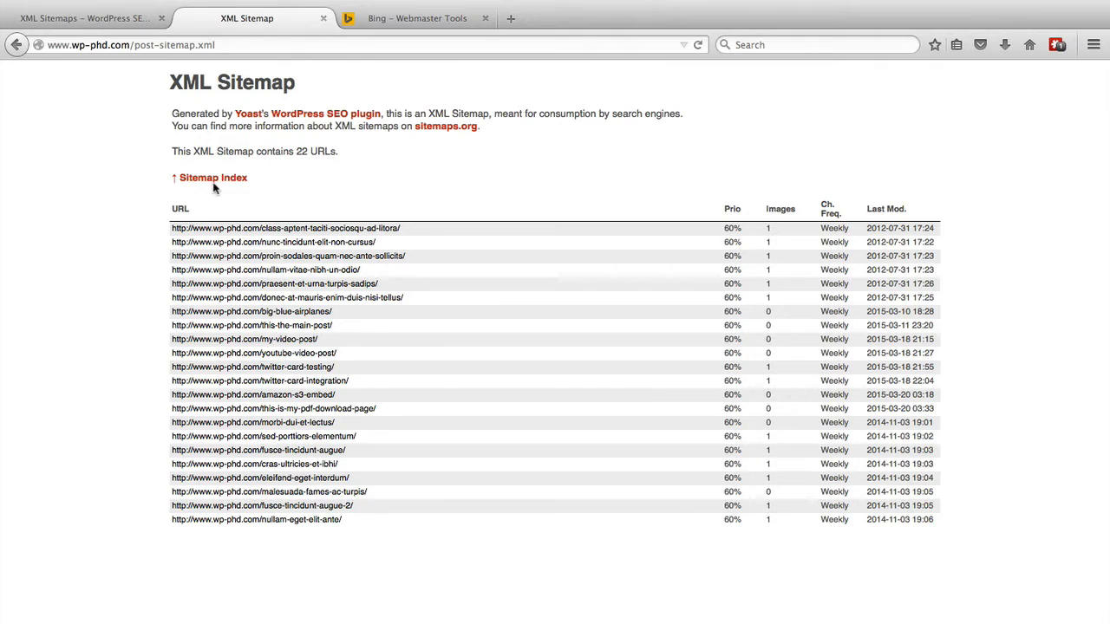
click(213, 177)
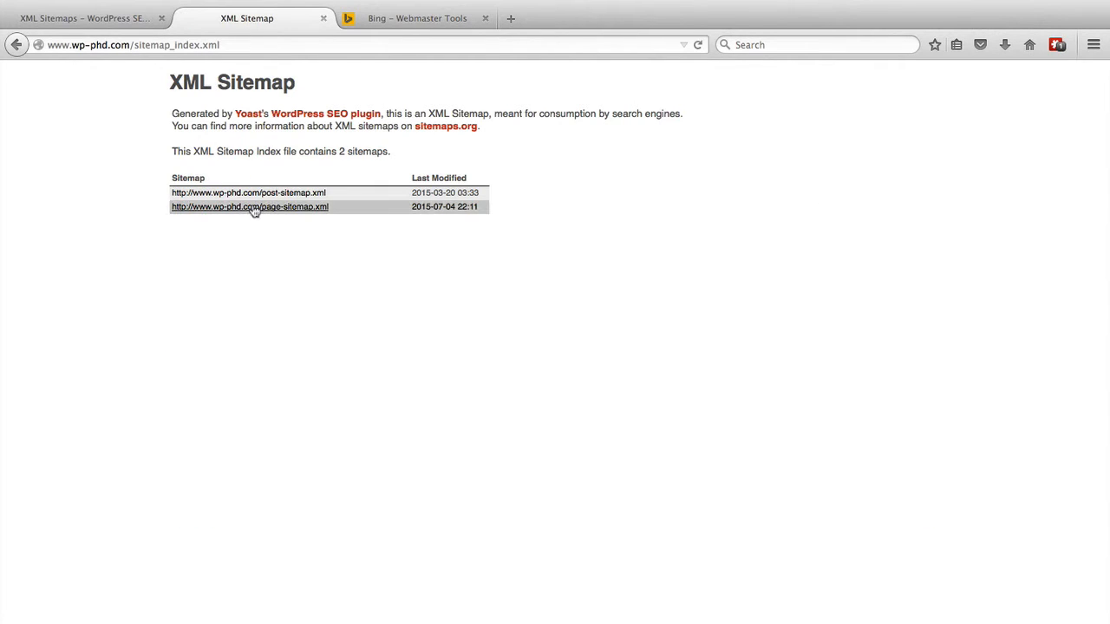
click(249, 206)
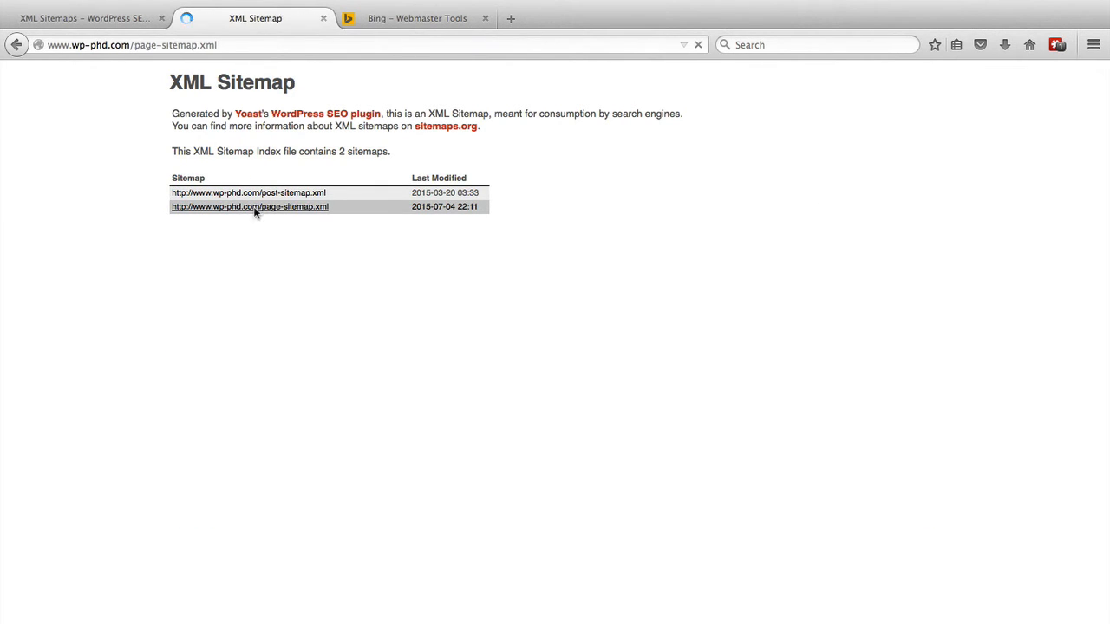
click(250, 206)
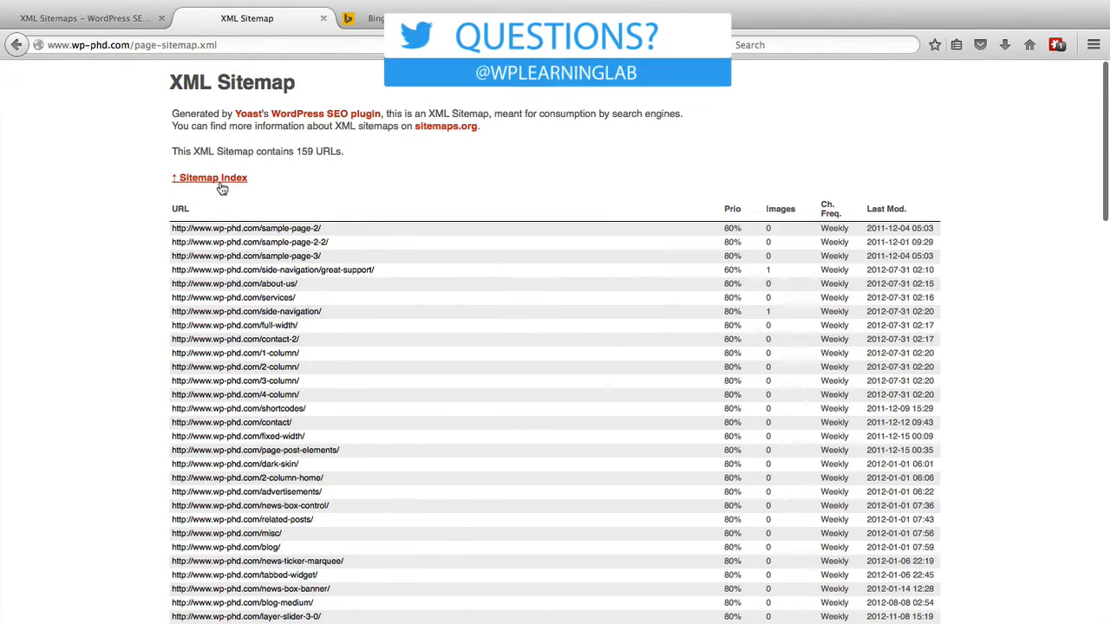
click(209, 178)
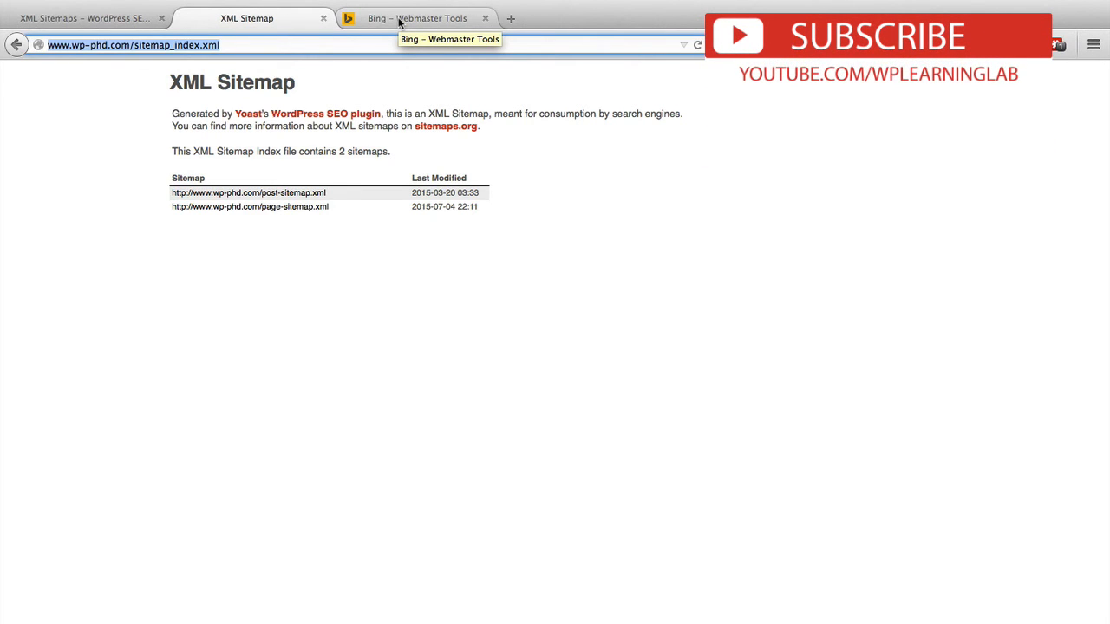
Step: Switch to the Bing Webmaster Tools tab at bing.com/toolbox/webmaster
click(417, 17)
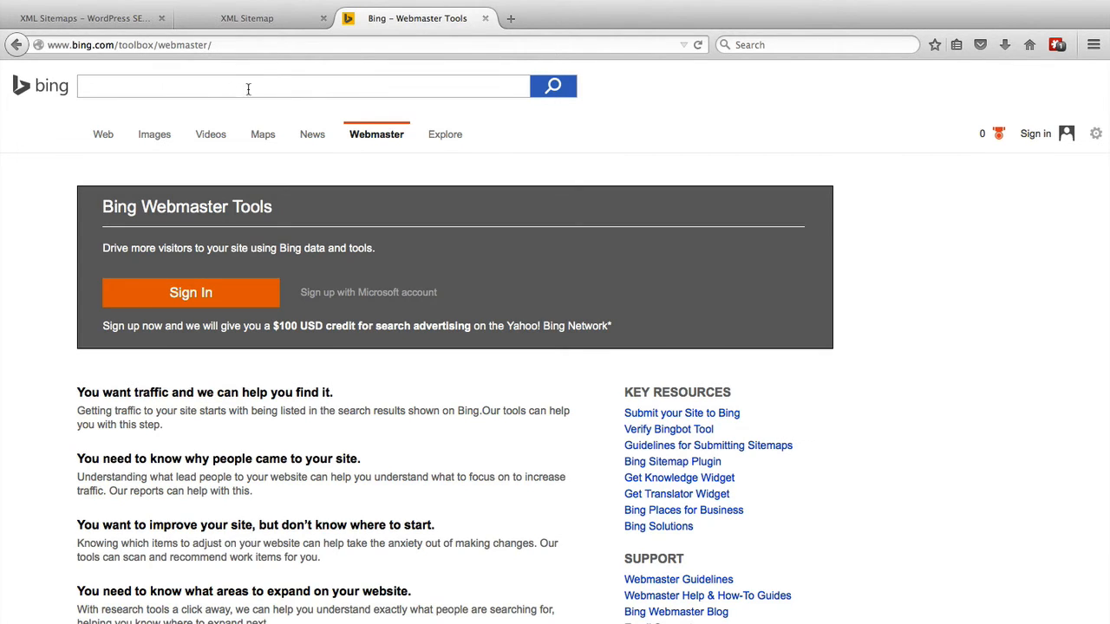
mouse_move(265, 85)
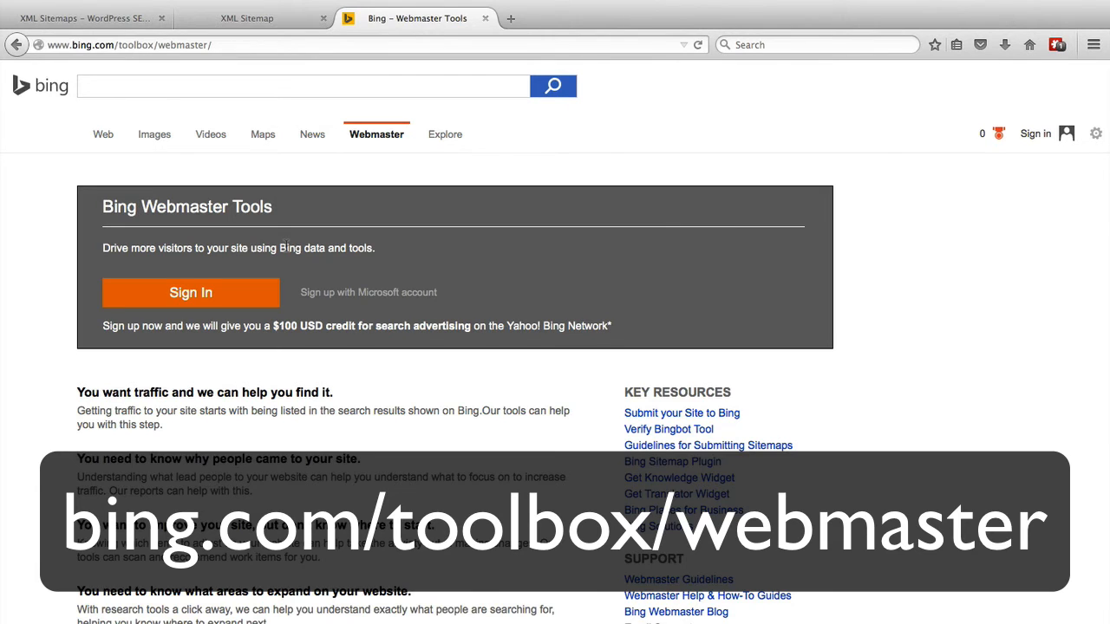
mouse_move(356, 306)
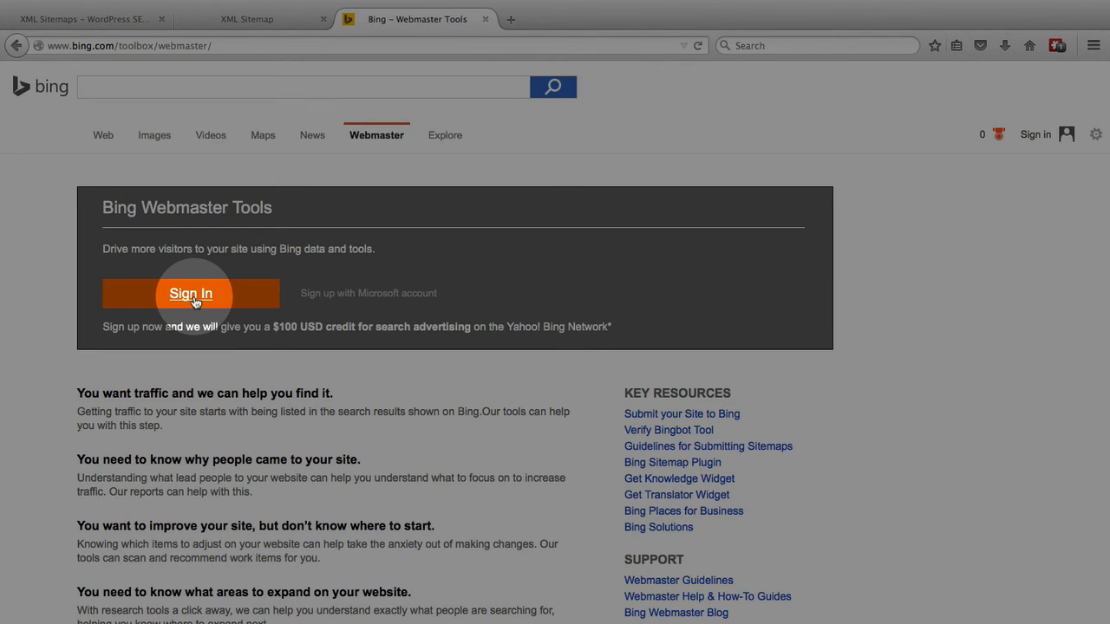
Step: Sign in with the Microsoft account to reach the wp-phd.com dashboard
click(191, 293)
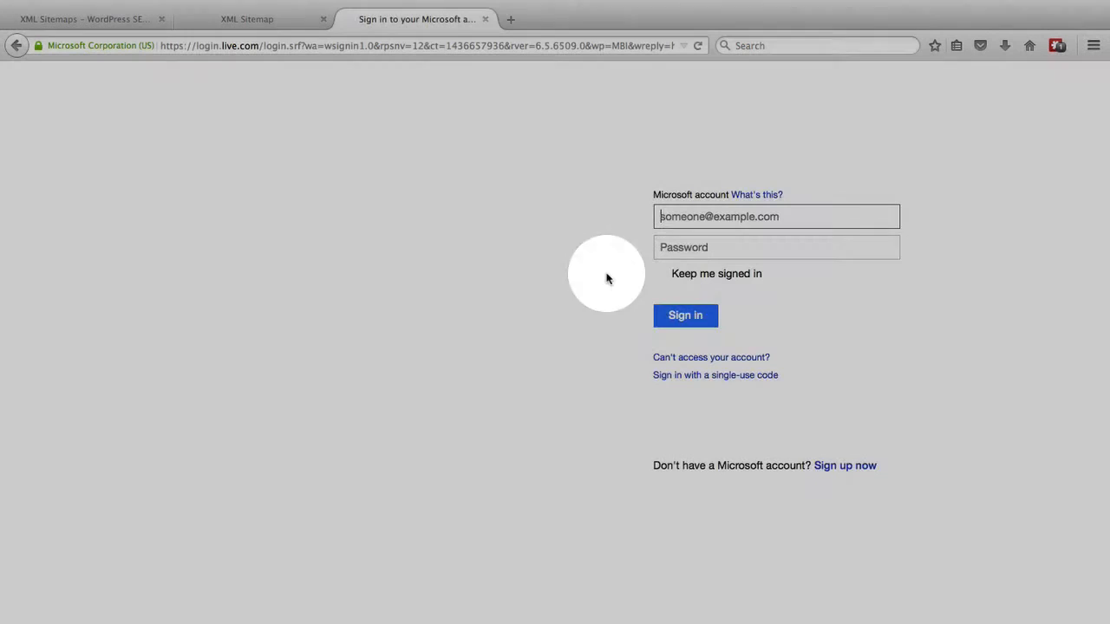
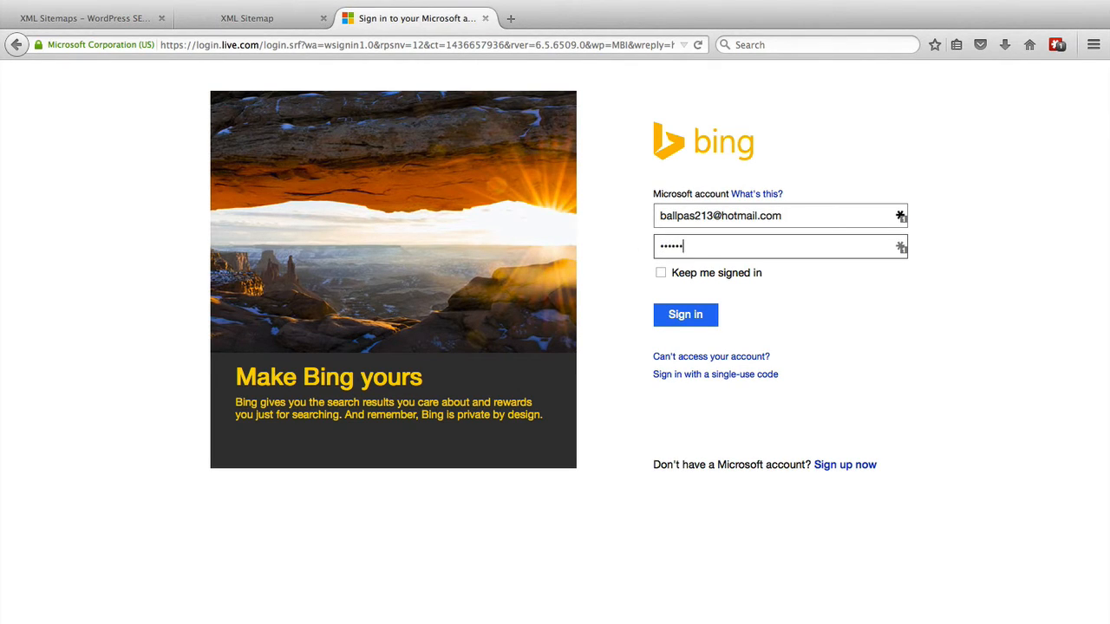
click(685, 314)
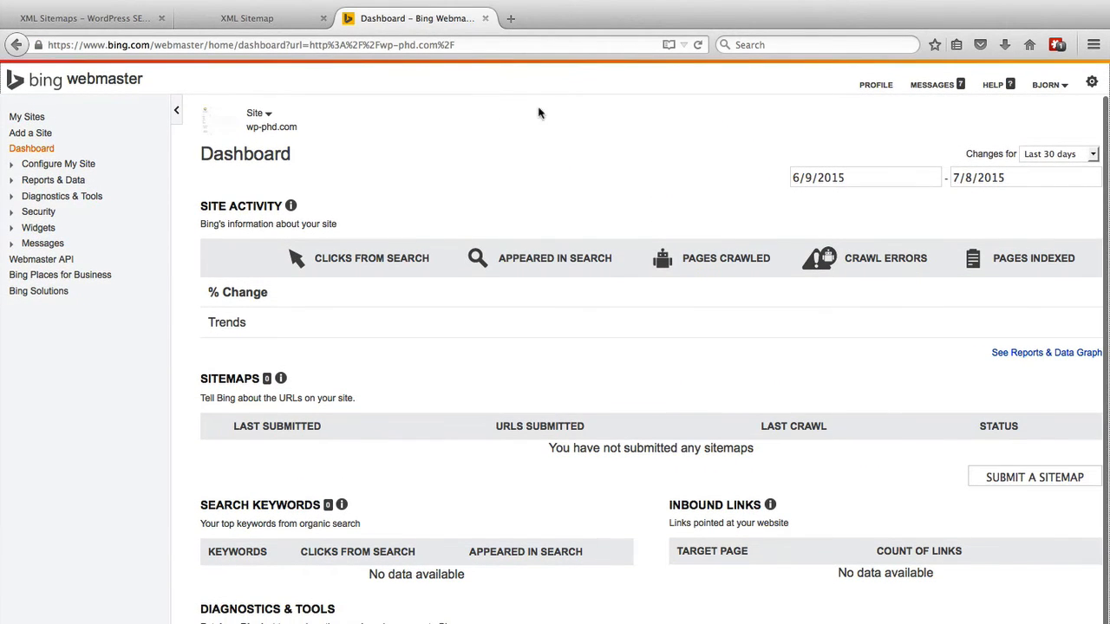
mouse_move(215, 143)
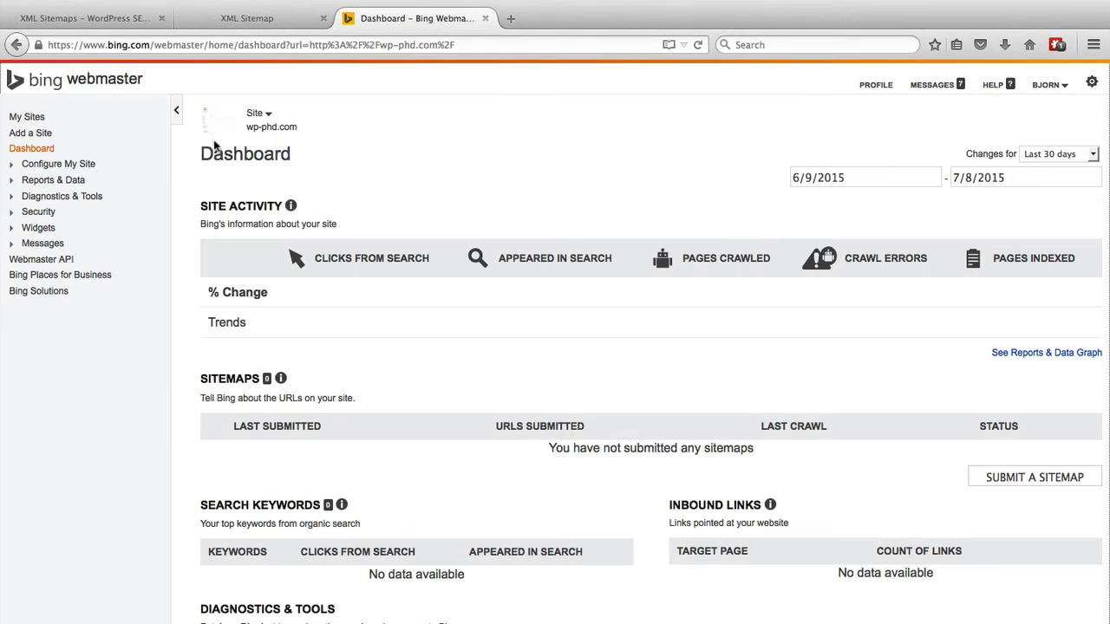
mouse_move(276, 124)
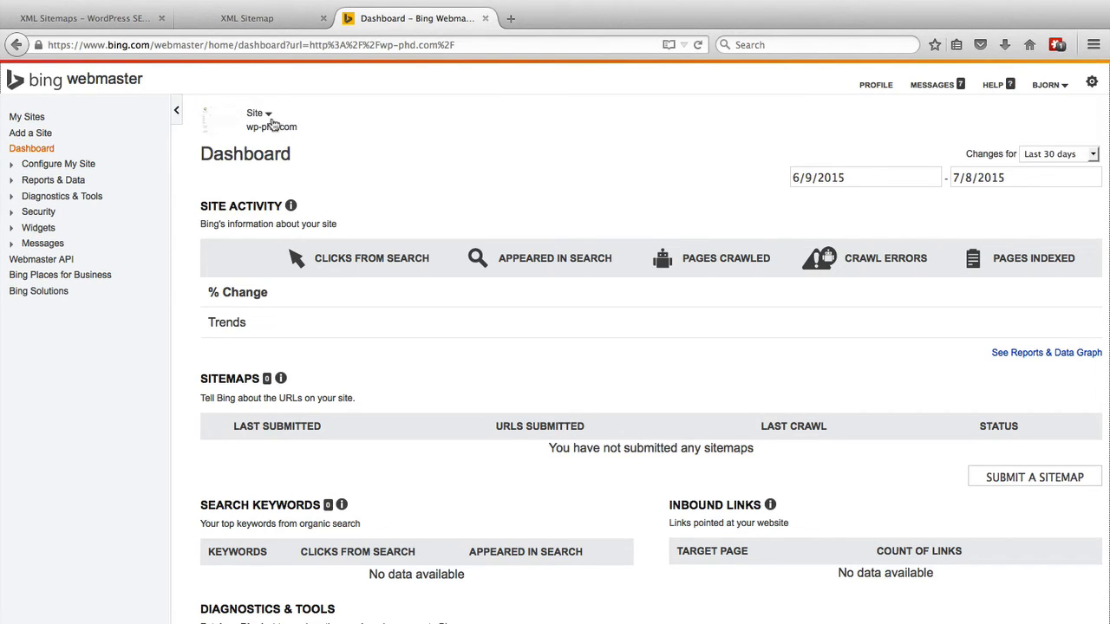
mouse_move(304, 127)
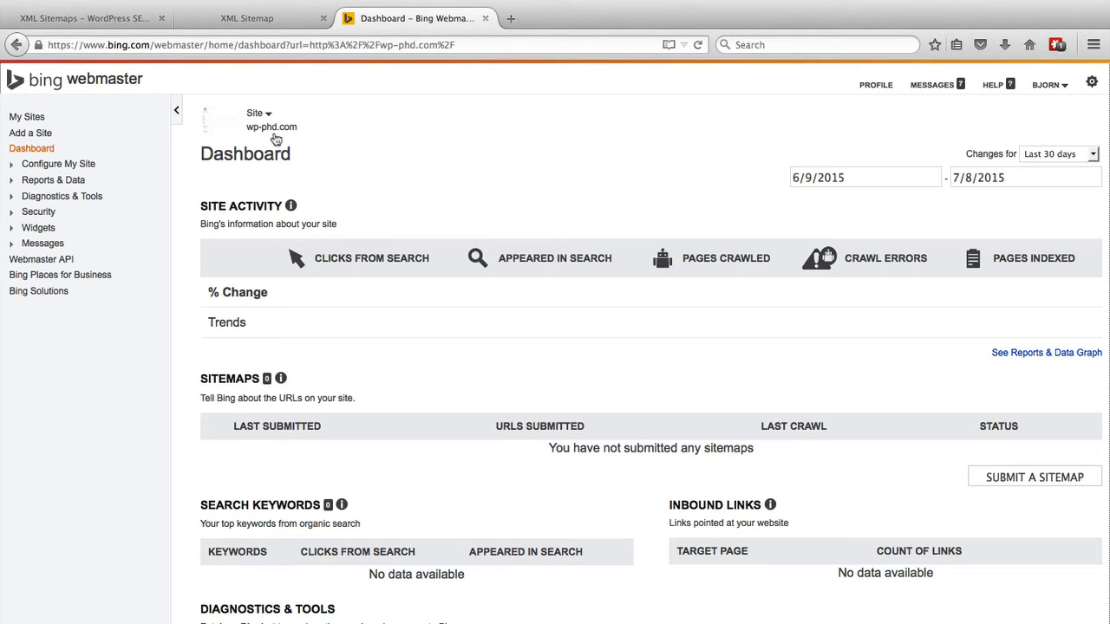
mouse_move(289, 135)
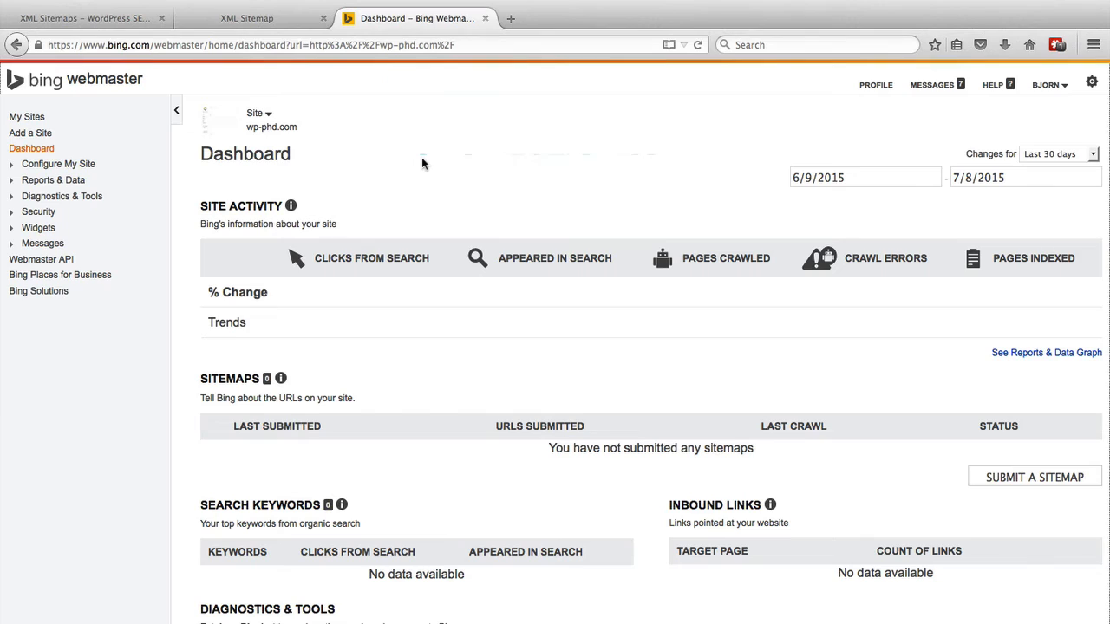
mouse_move(270, 163)
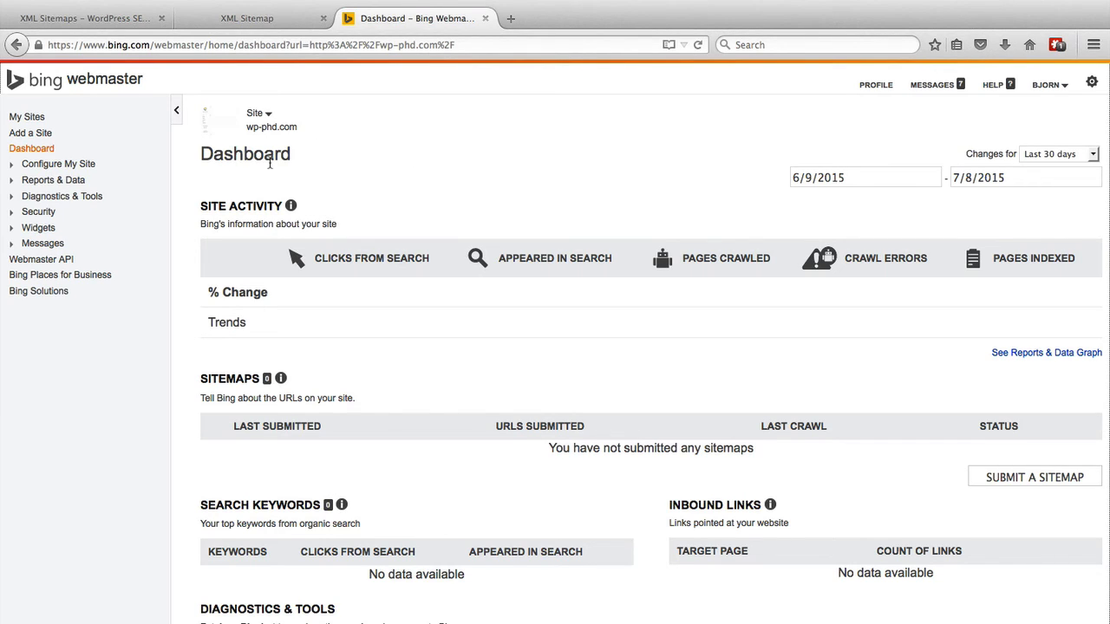
mouse_move(293, 134)
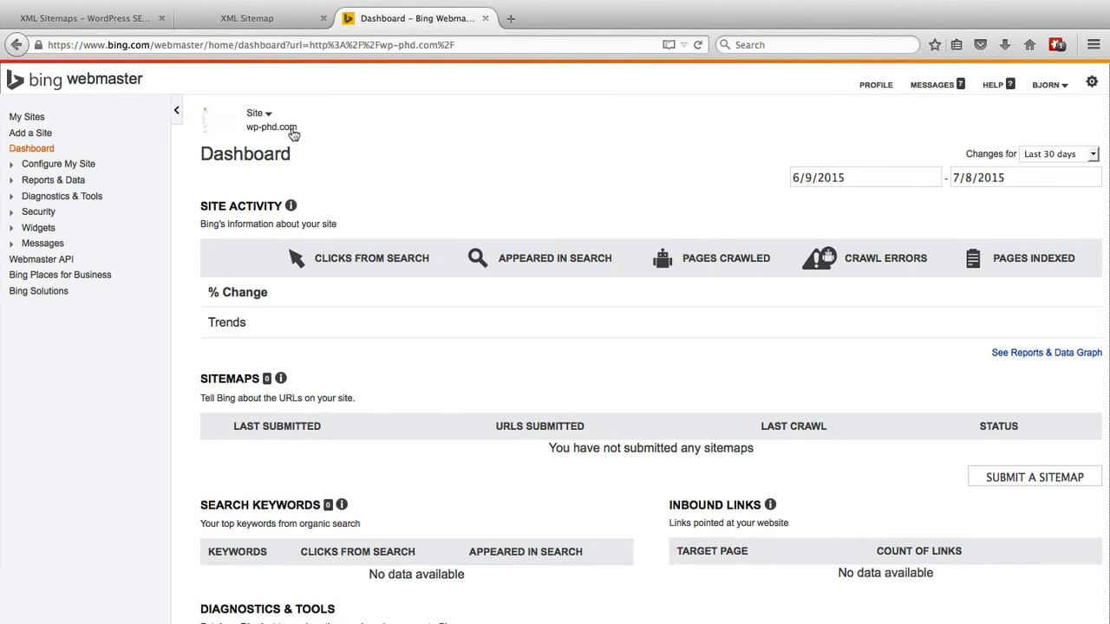
mouse_move(886, 423)
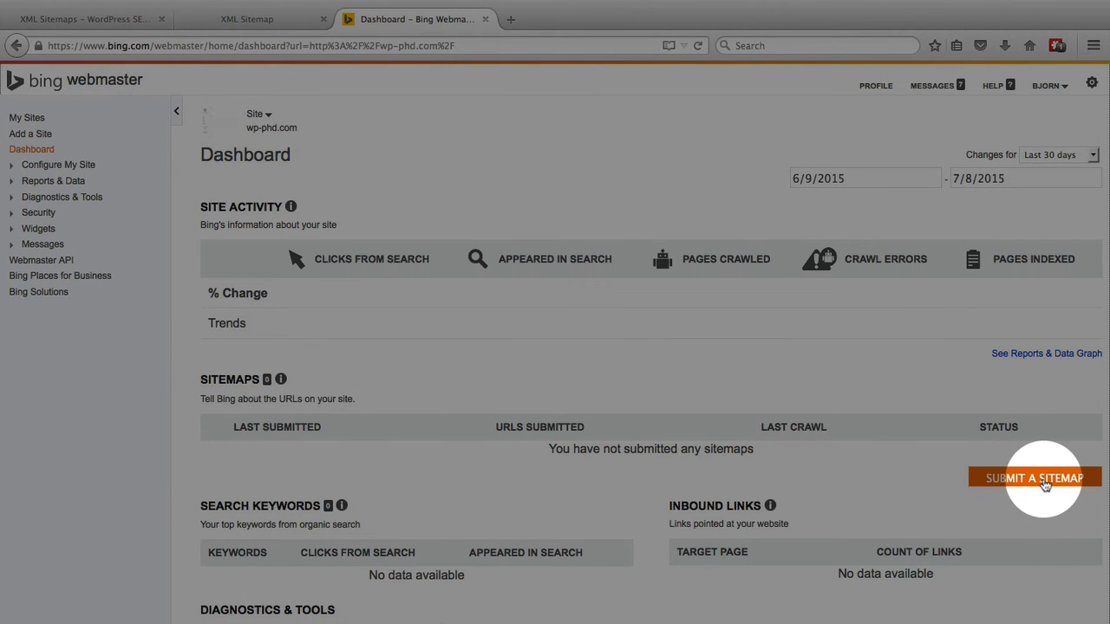
Step: Paste the wp-phd.com sitemap_index.xml URL as a new sitemap and submit it
click(1032, 478)
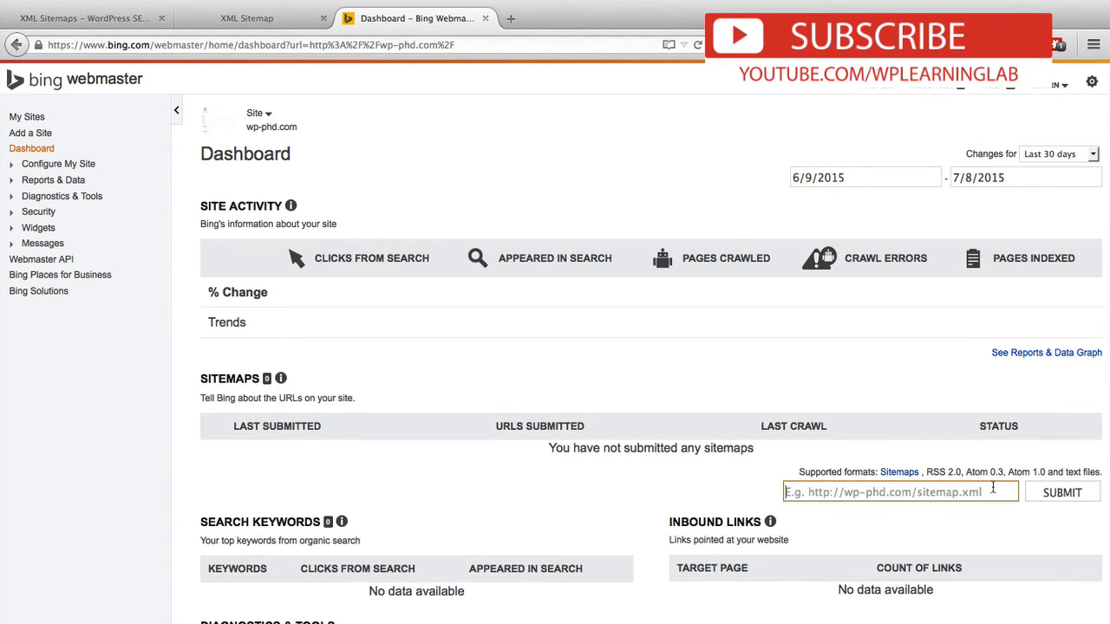
right_click(899, 491)
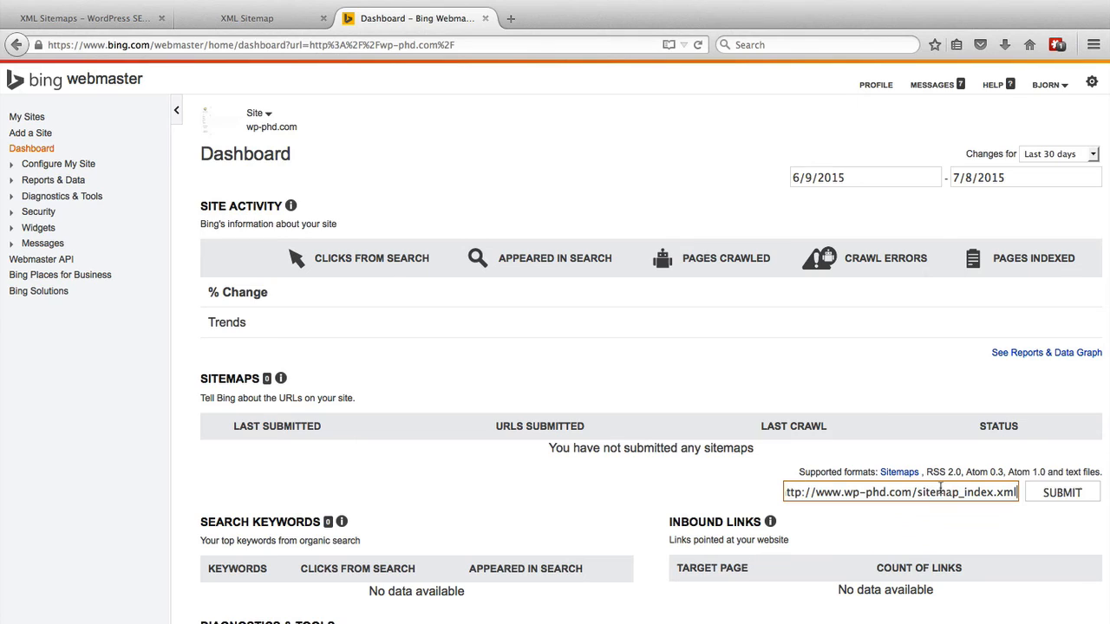
click(1061, 493)
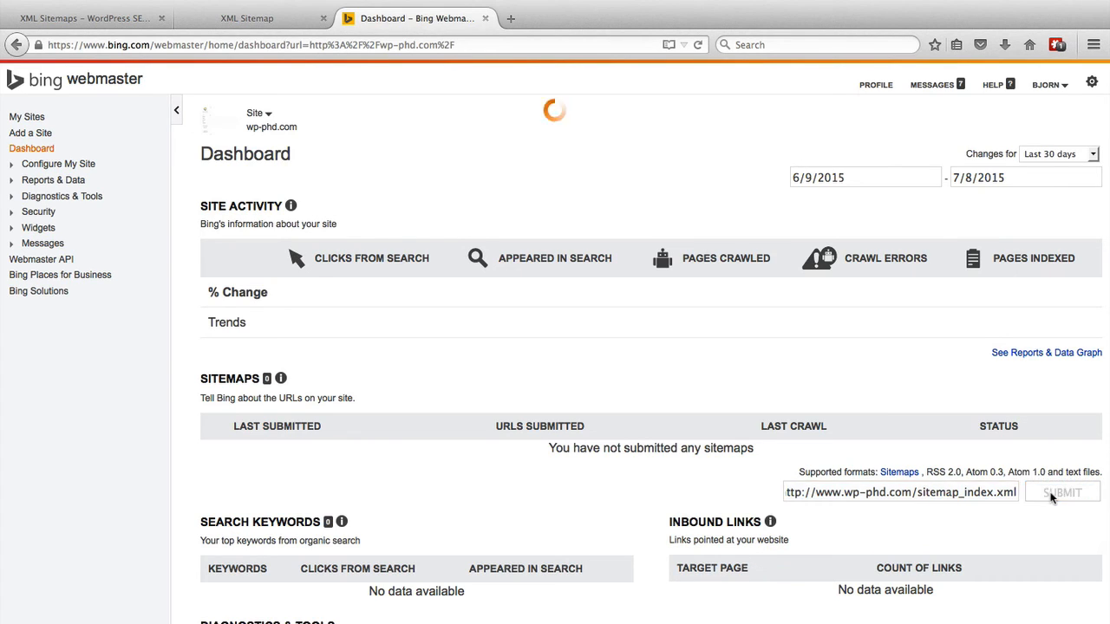
click(1061, 492)
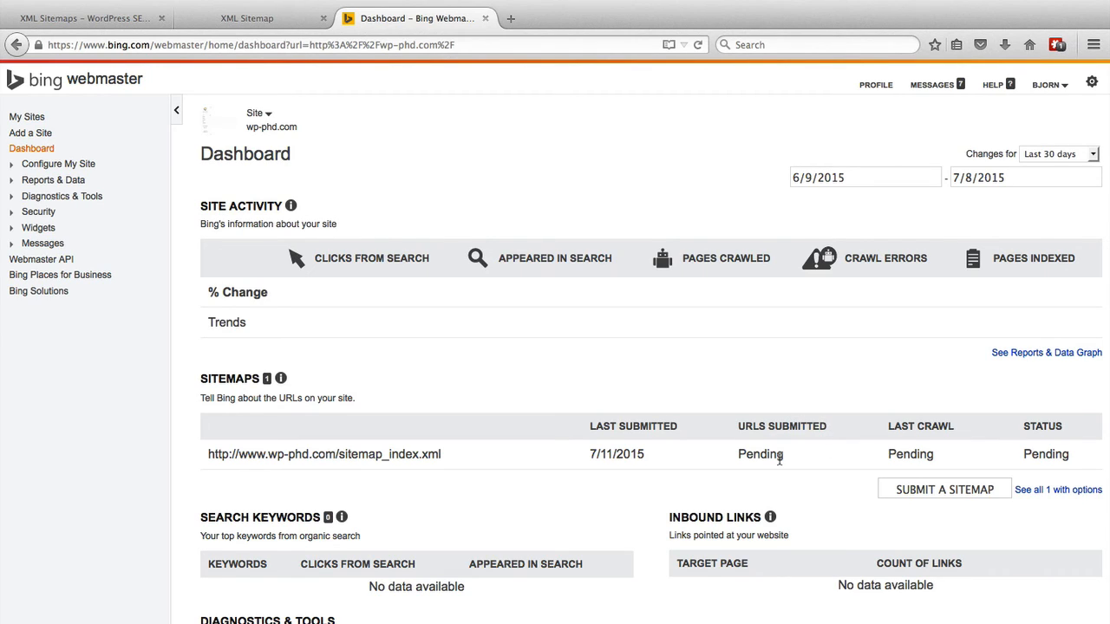
mouse_move(951, 459)
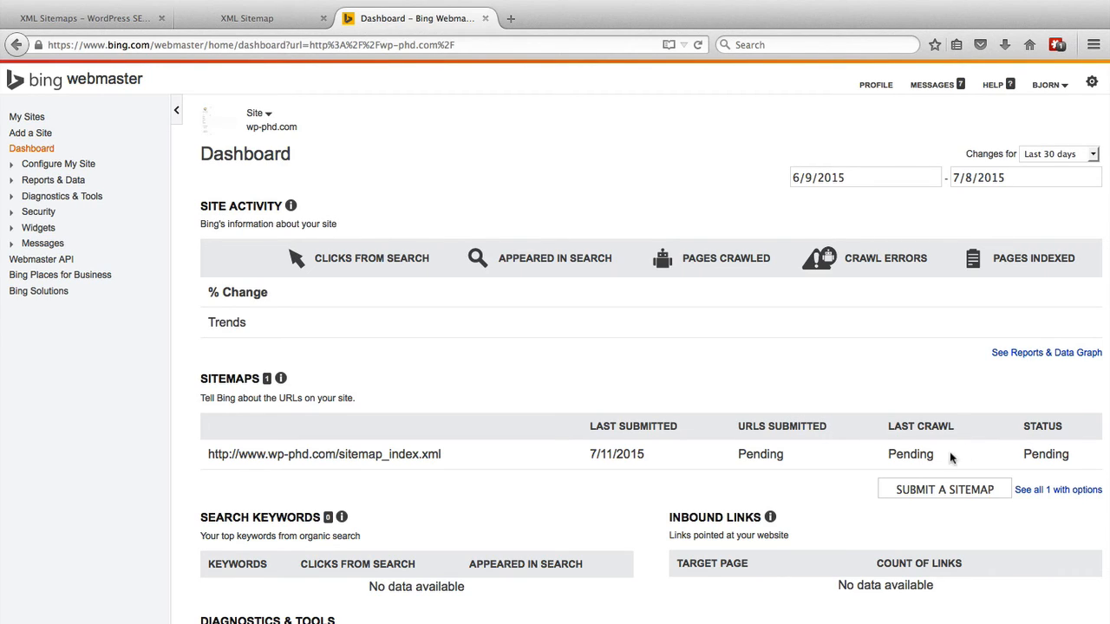
mouse_move(910, 382)
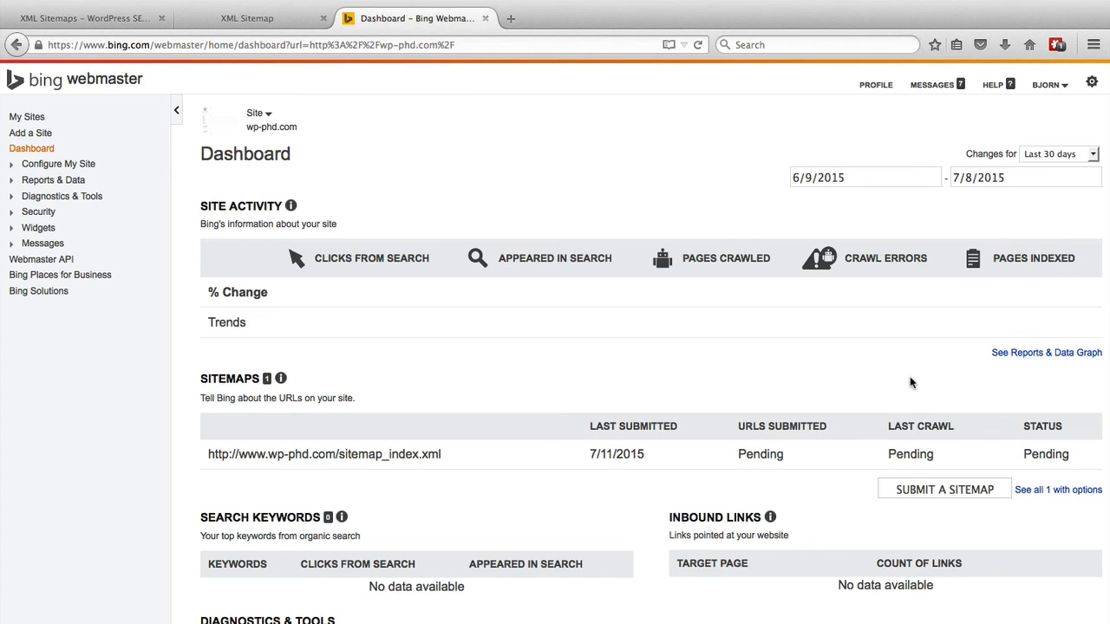
mouse_move(736, 102)
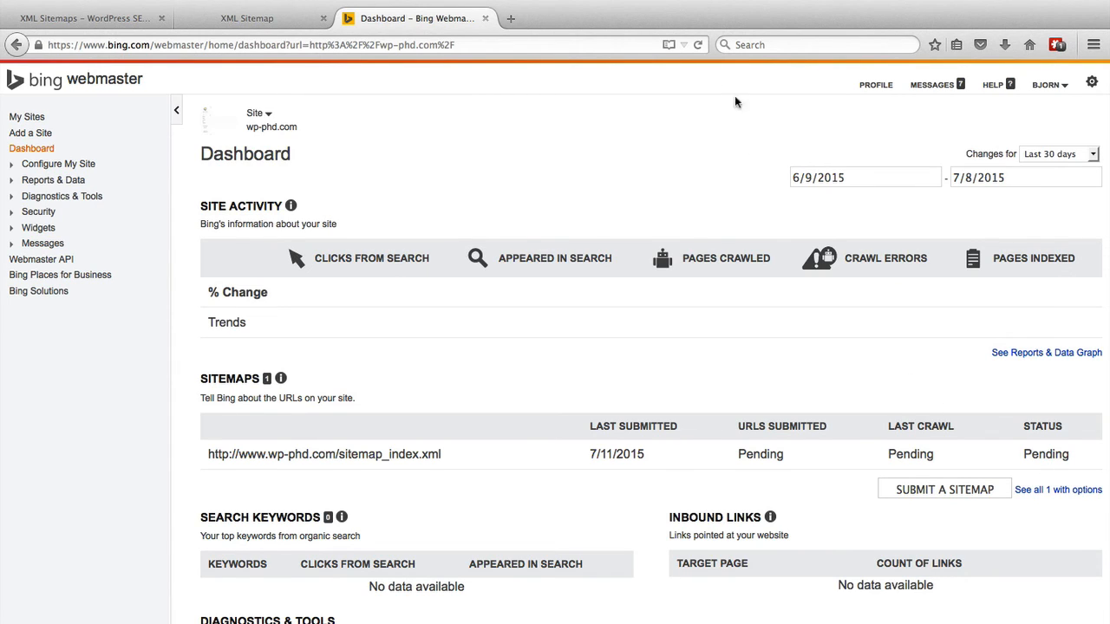